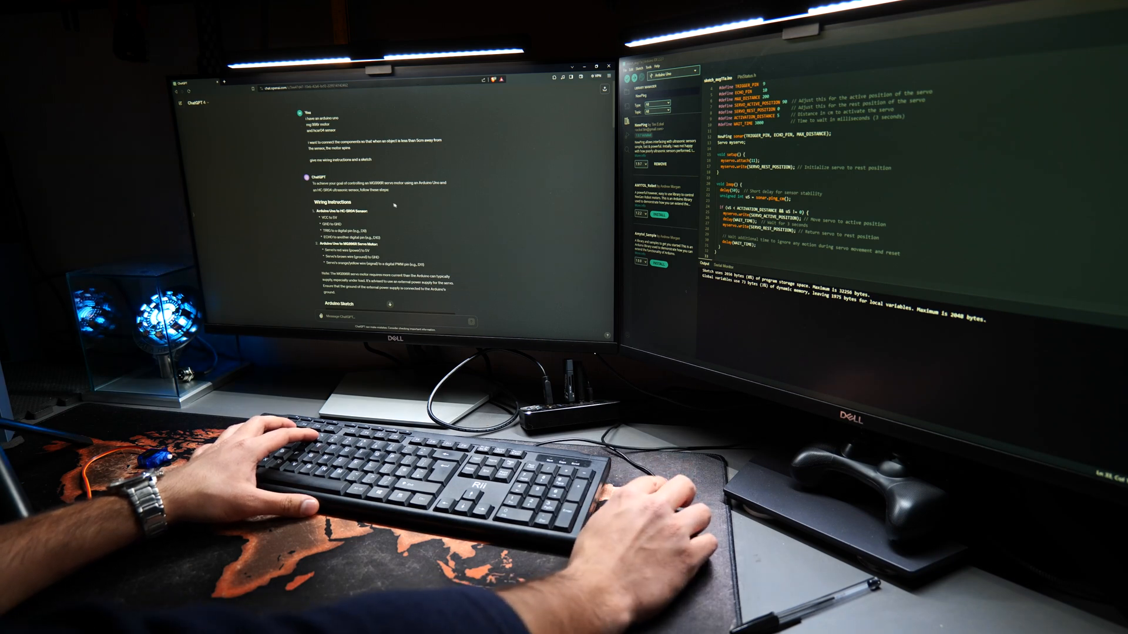
scroll(down, 3)
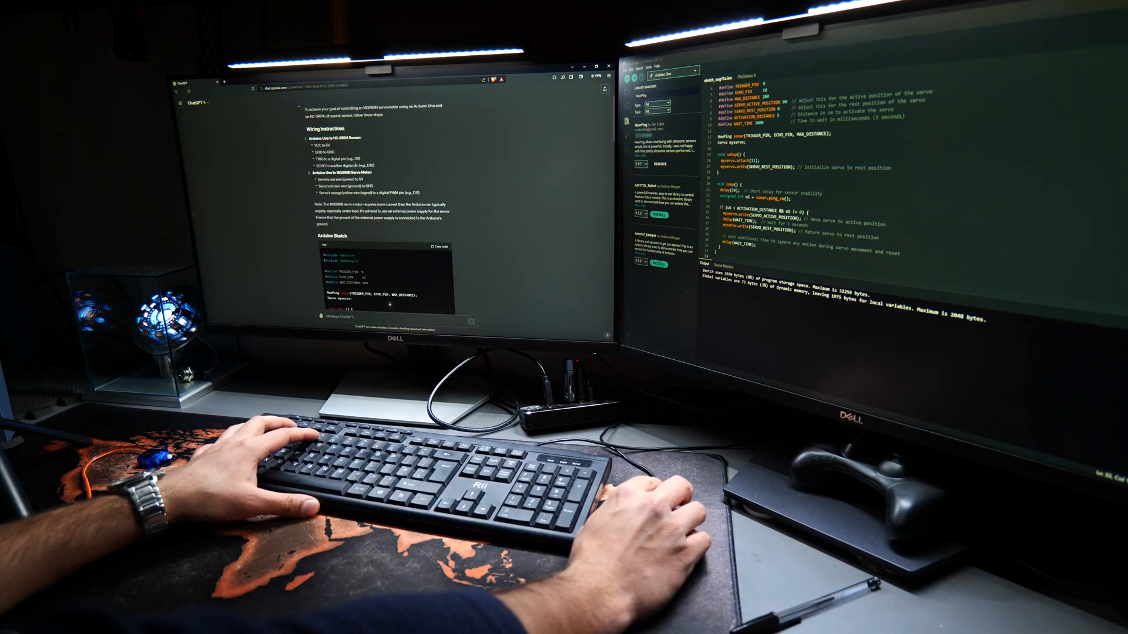